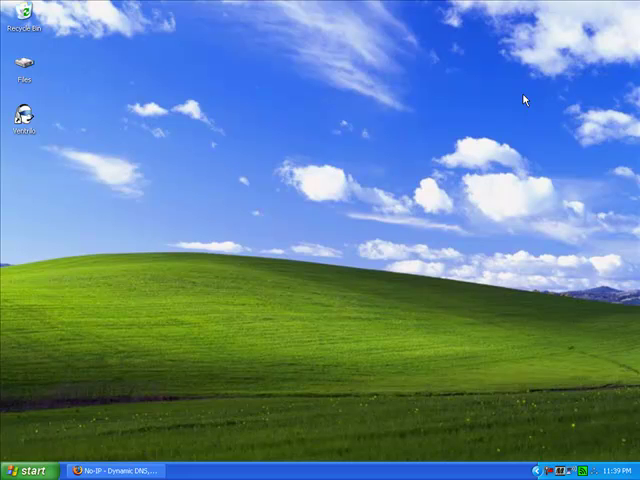
mouse_move(472, 72)
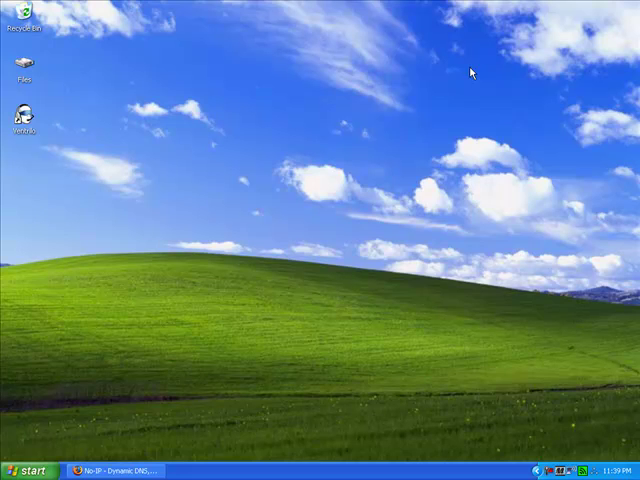
mouse_move(330, 182)
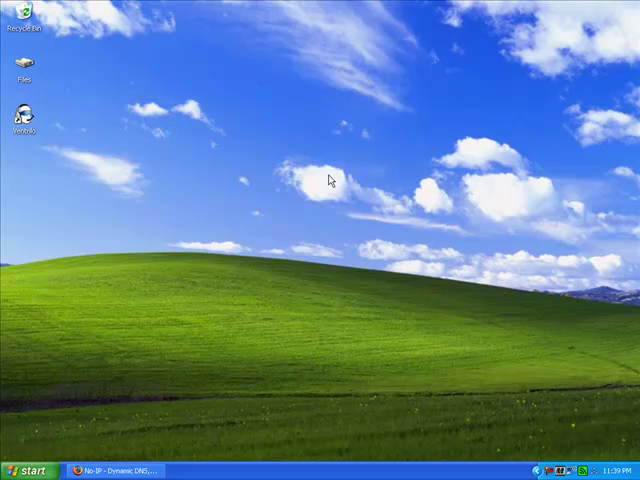
mouse_move(240, 309)
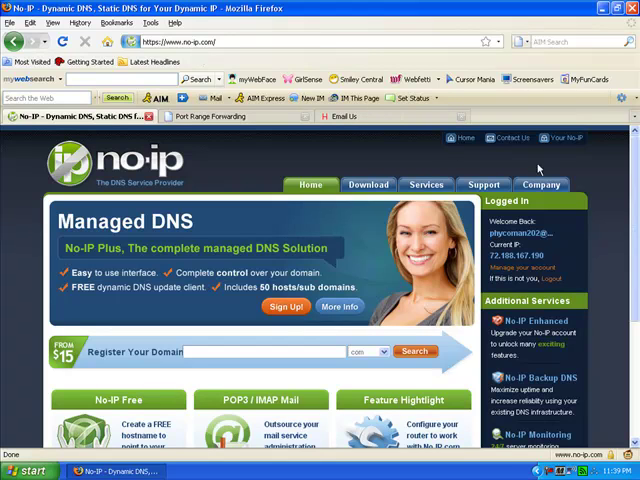
Step: Enter the No-IP member area and open the Add a Host form
left_click(567, 137)
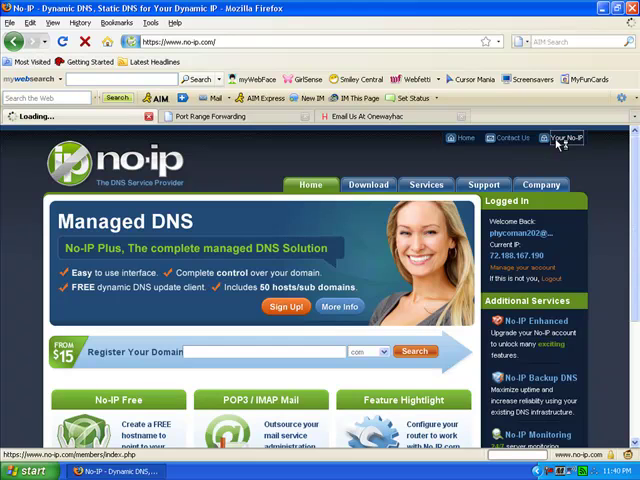
left_click(568, 138)
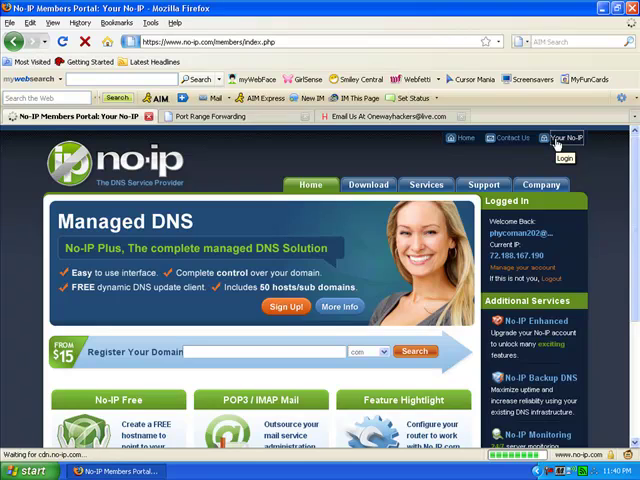
left_click(567, 138)
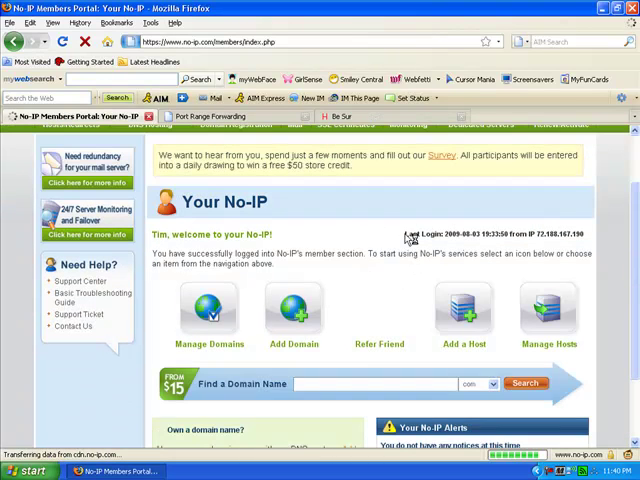
left_click(463, 307)
type("lkfdjlseoiwlksadjfleoiamsd")
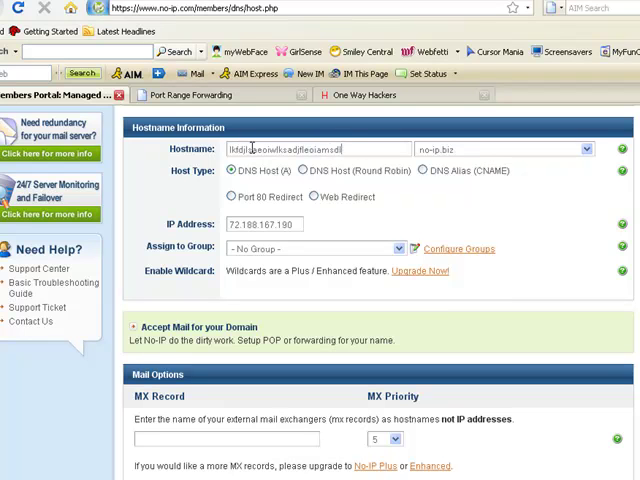
Step: Enter test hostname 'lkfj', then view the host onewayhackers.no-ip.biz under Manage Hosts
type("lkfj")
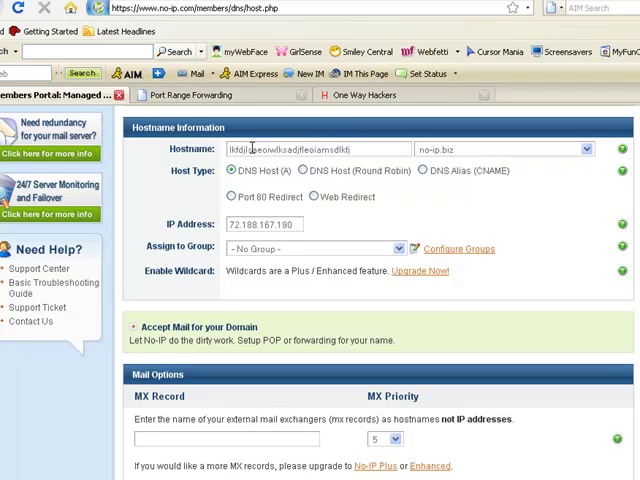
scroll("down", 3)
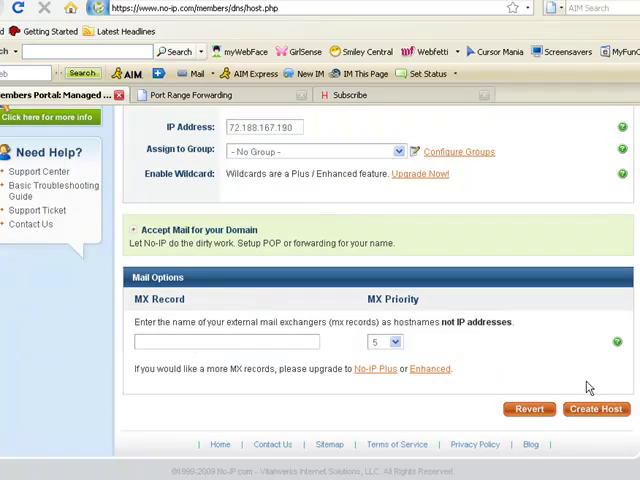
scroll("up", 3)
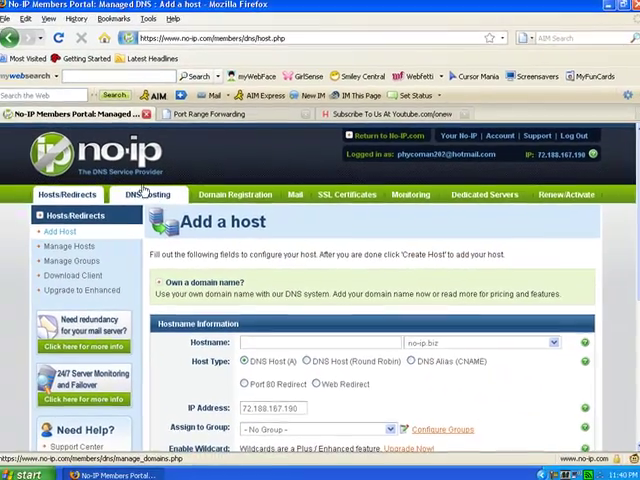
left_click(69, 246)
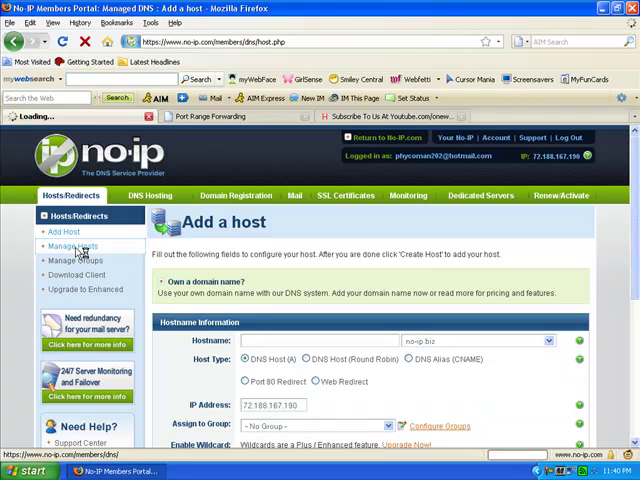
left_click(70, 246)
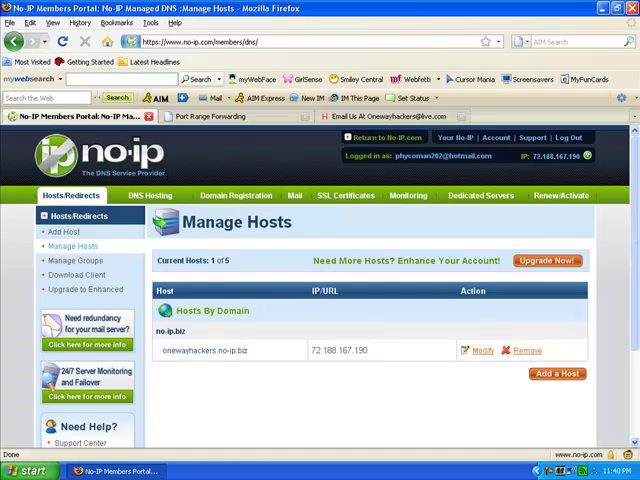
left_click(20, 470)
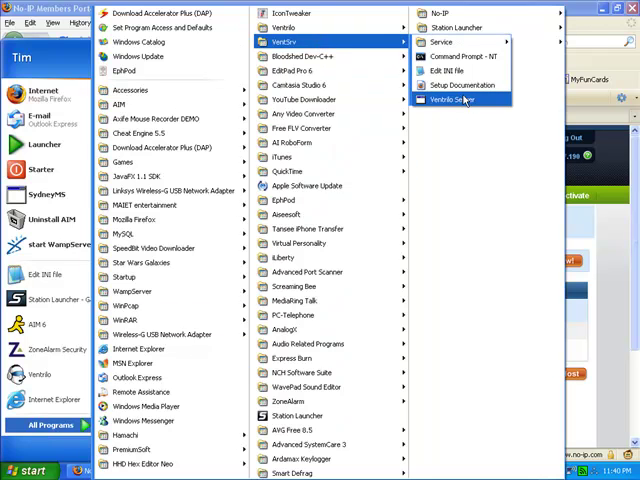
Step: Launch Ventrilo Server from the VentSrv Start Menu folder
left_click(452, 99)
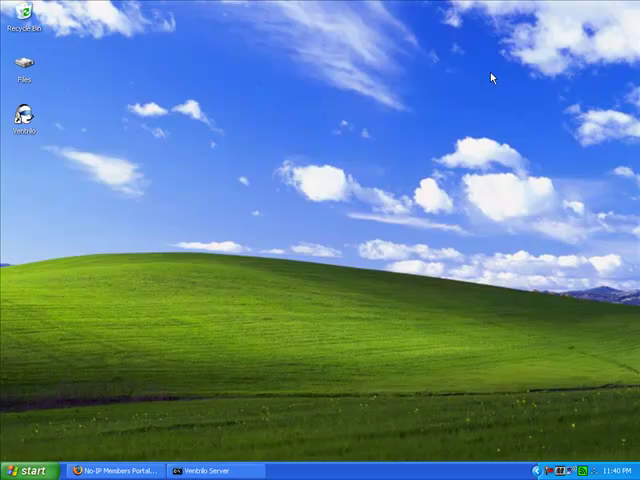
mouse_move(33, 127)
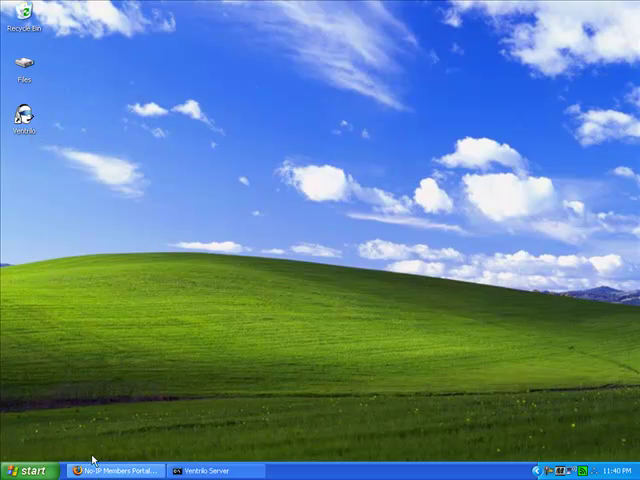
Step: Launch the Ventrilo client and create user 'One Way Hackers' with matching phonetic
double_click(28, 112)
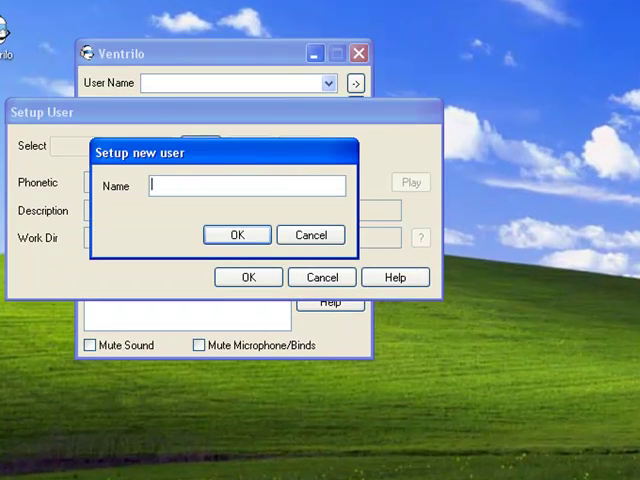
type("One")
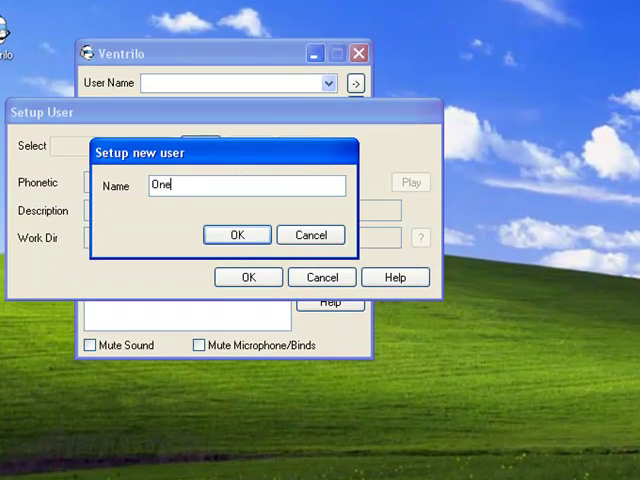
type("Way Had")
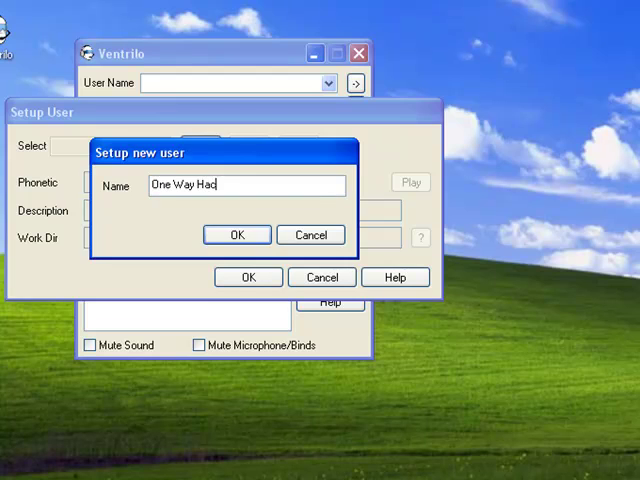
left_click(237, 234)
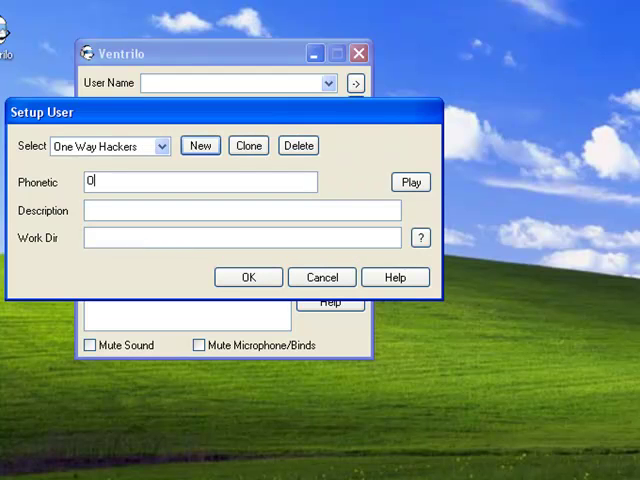
type("ne Way")
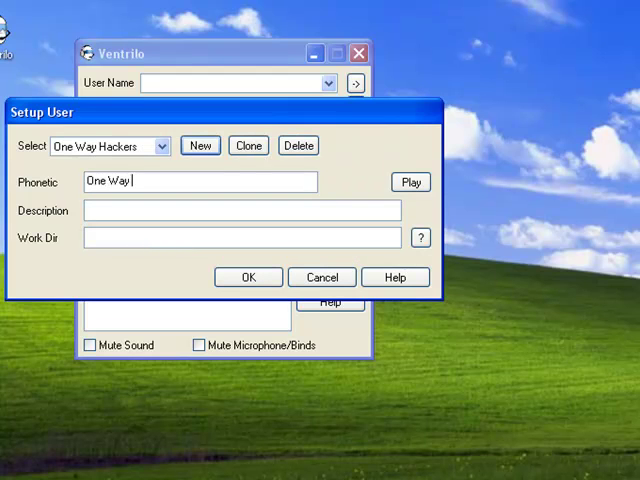
type("Hackers")
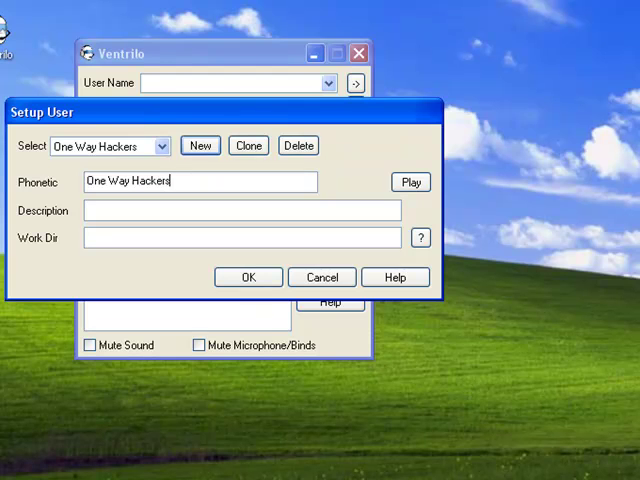
left_click(248, 277)
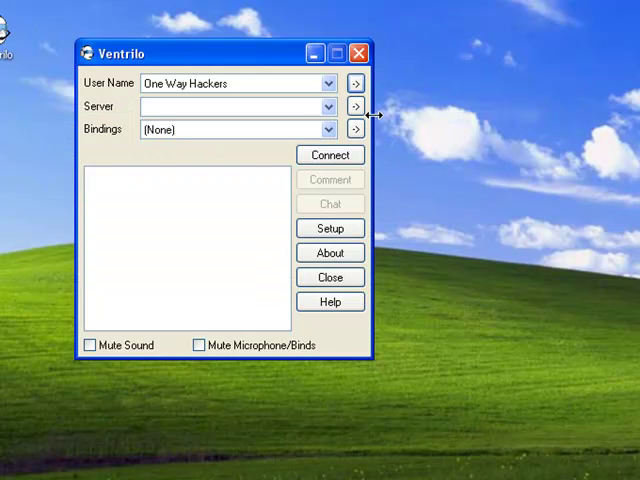
Step: Add a server entry for onewayhackers.no-ip.biz on port 3784
left_click(155, 84)
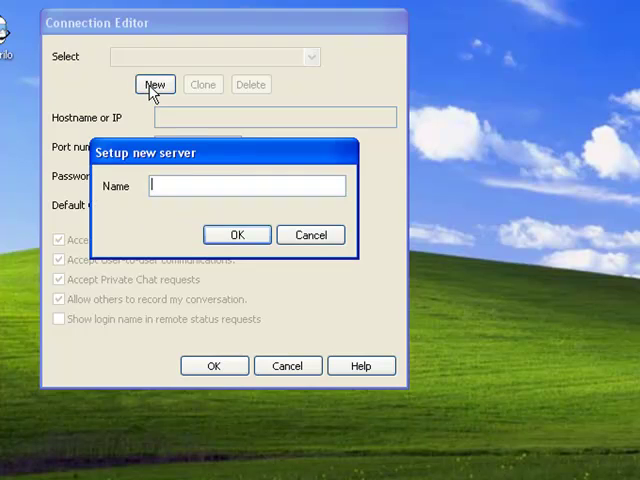
left_click(237, 234)
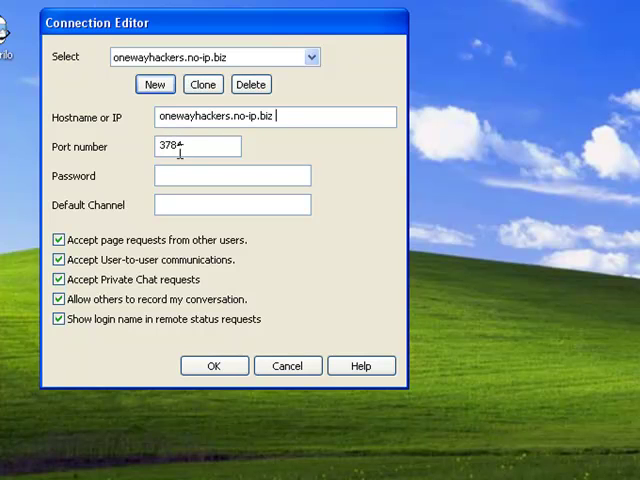
triple_click(196, 145)
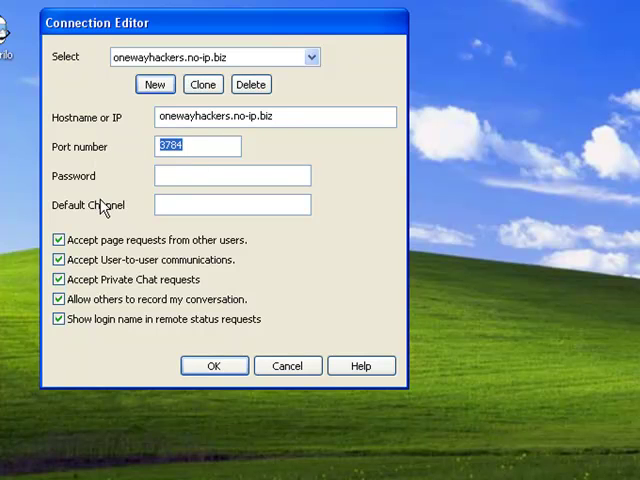
left_click(214, 365)
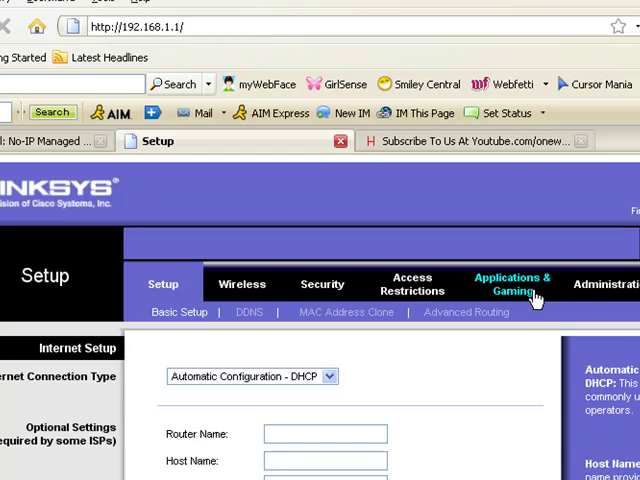
Step: Keep the Ventrilo port 3784 BOTH forwarding rule to 192.168.1.102 and save router settings
left_click(511, 284)
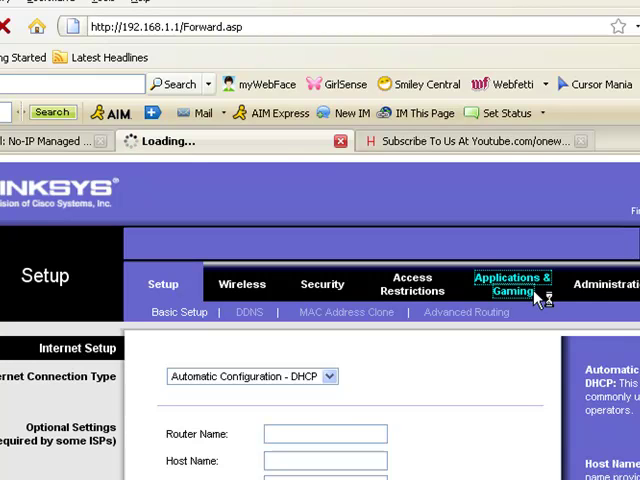
left_click(511, 283)
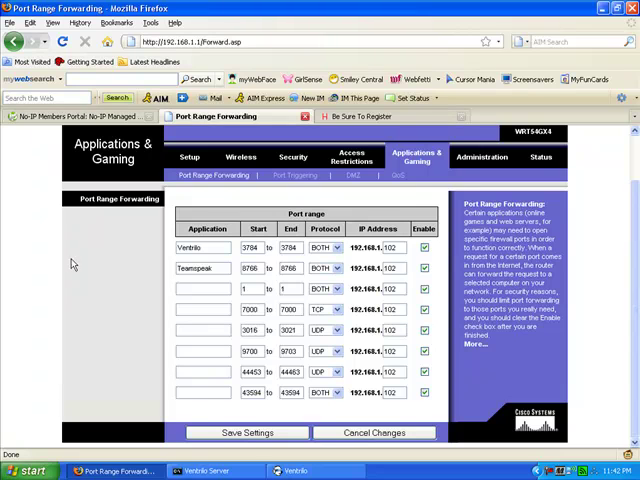
left_click(245, 432)
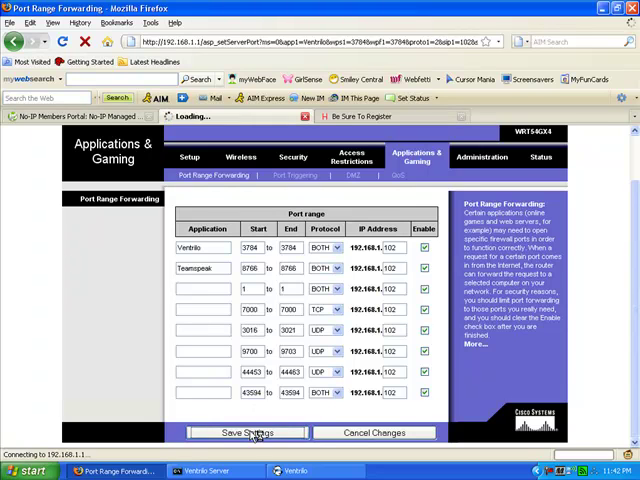
left_click(247, 432)
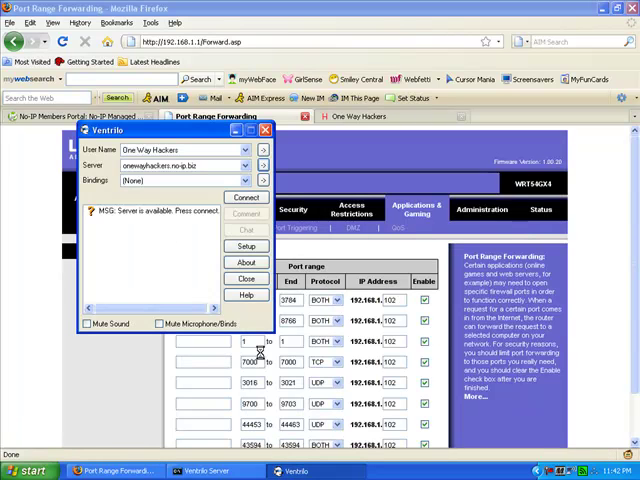
Step: Connect the client to onewayhackers.no-ip.biz, showing the Desert Dogs channel
left_click(246, 197)
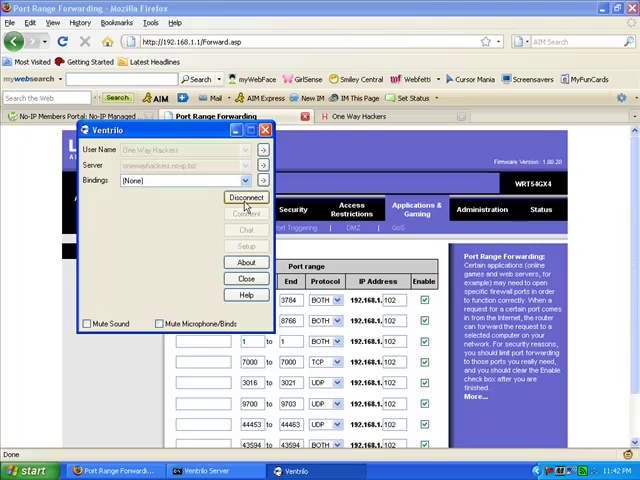
left_click(246, 197)
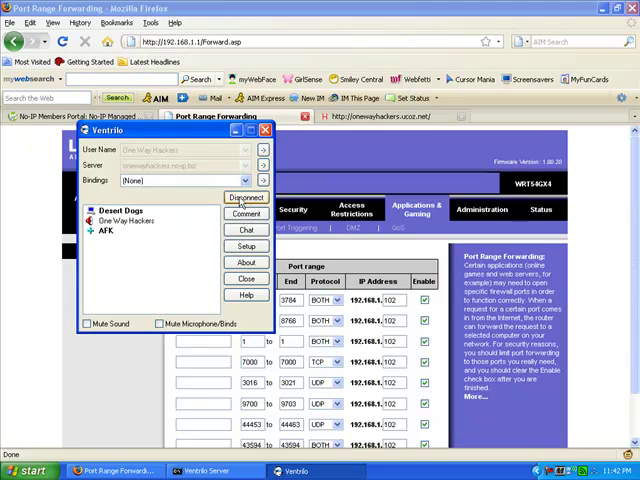
left_click(246, 197)
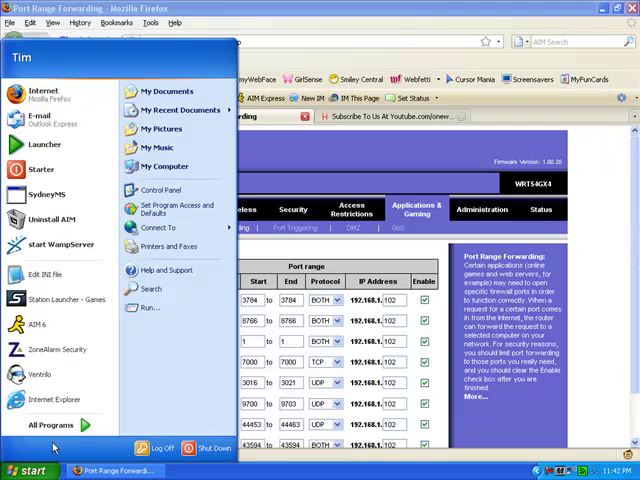
Step: Edit the server INI file so Name and Phonetic read 'One Way Hackers', then close Notepad
left_click(48, 425)
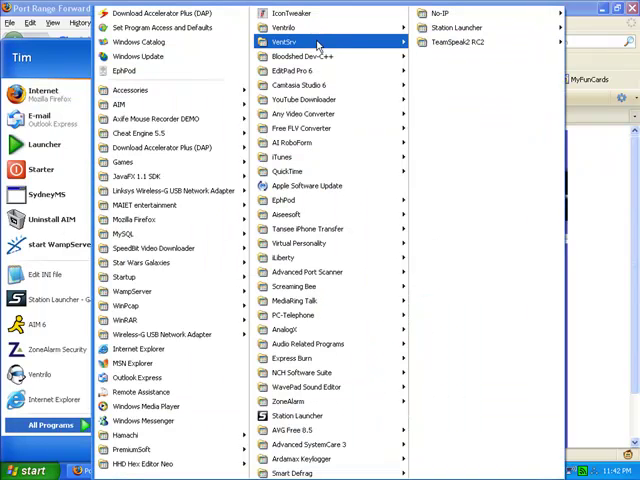
mouse_move(283, 41)
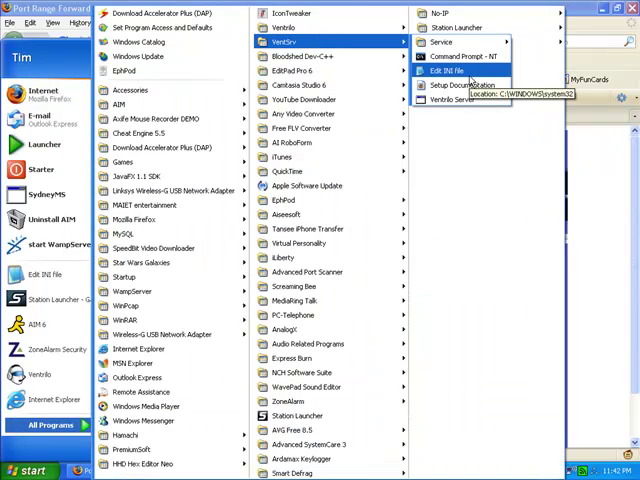
left_click(443, 71)
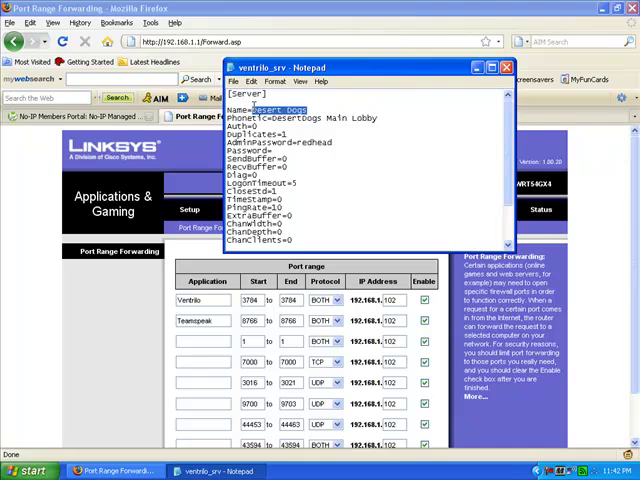
type("One Way M")
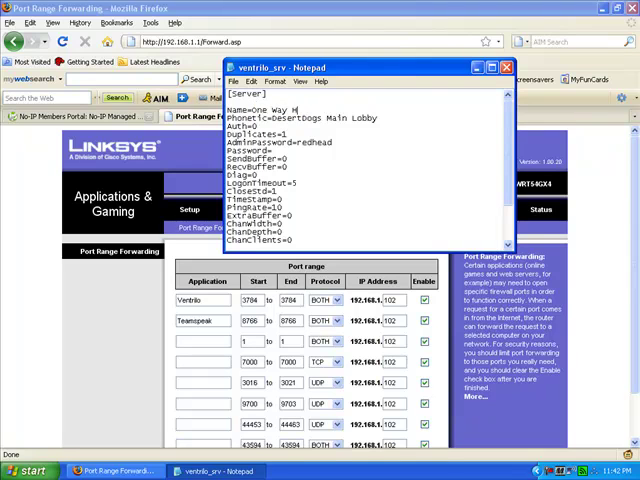
type("ackers")
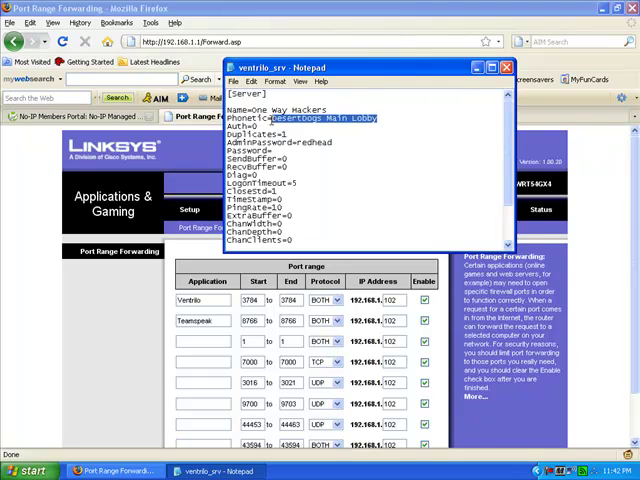
type("one way")
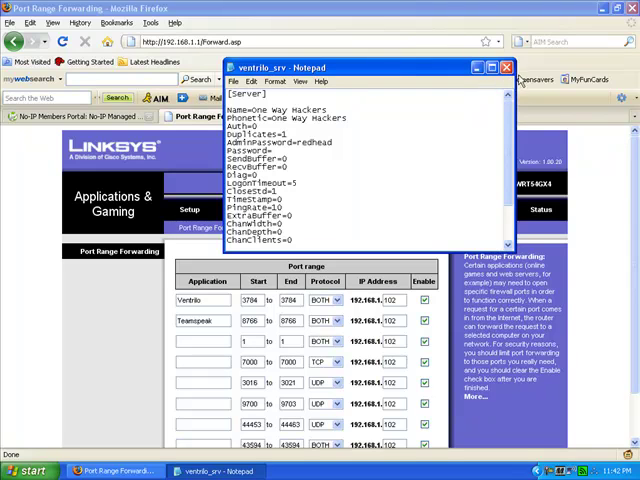
left_click(505, 67)
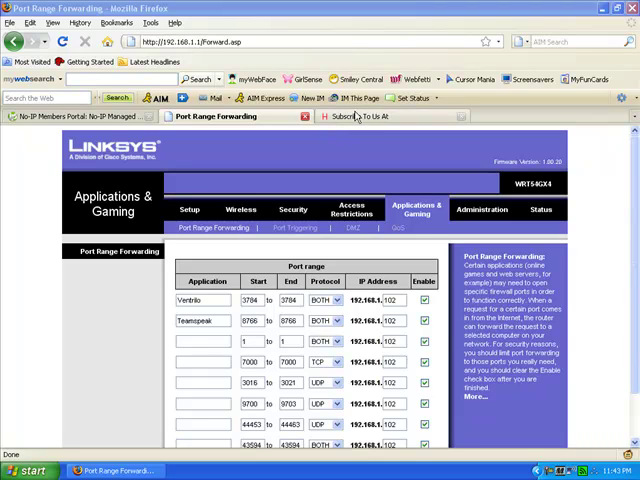
mouse_move(360, 116)
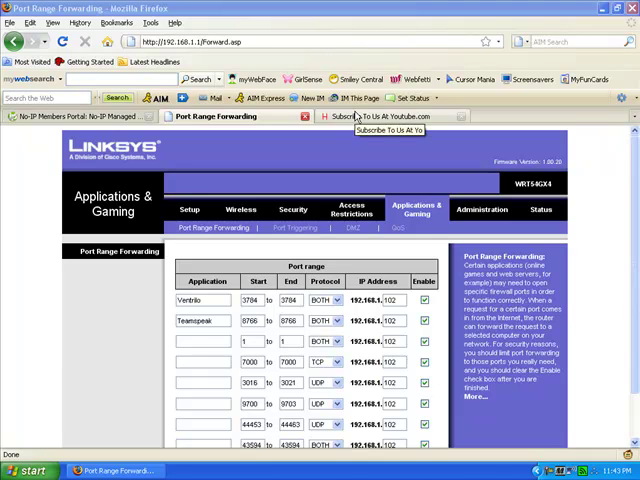
Step: Switch to the onewayhackers.ucoz.net tab and scroll through its news posts
left_click(388, 116)
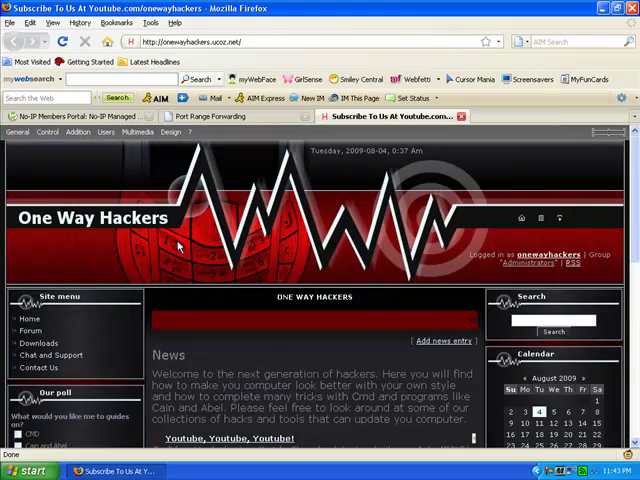
scroll("down", 3)
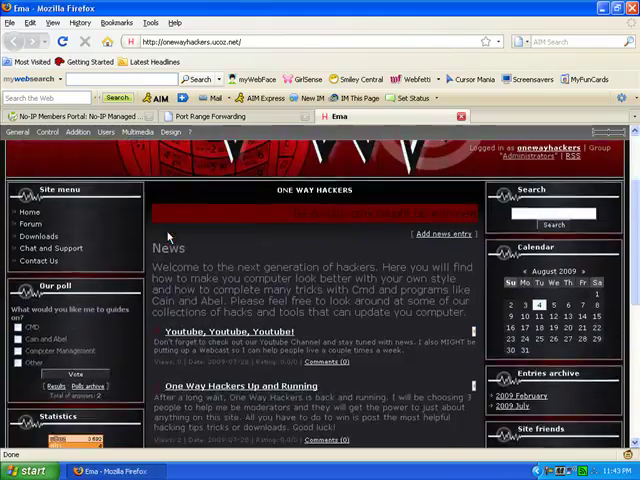
scroll("down", 3)
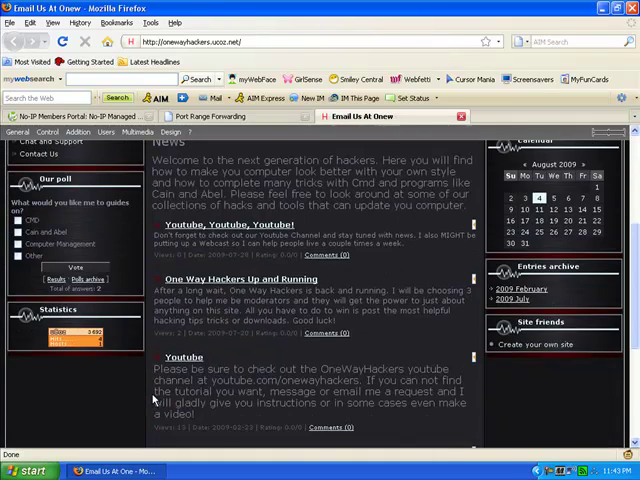